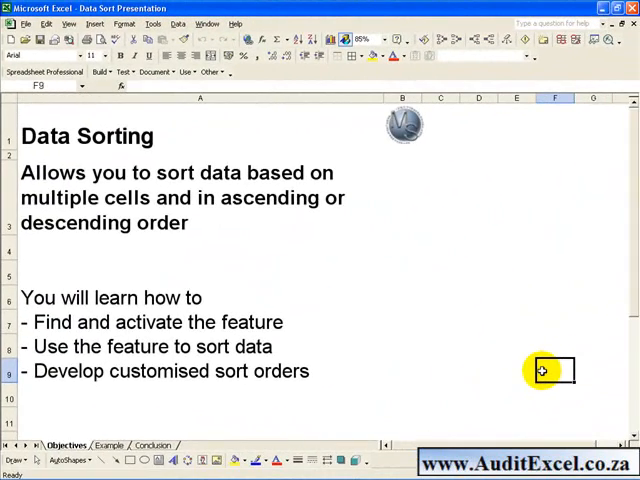
pyautogui.moveTo(227, 207)
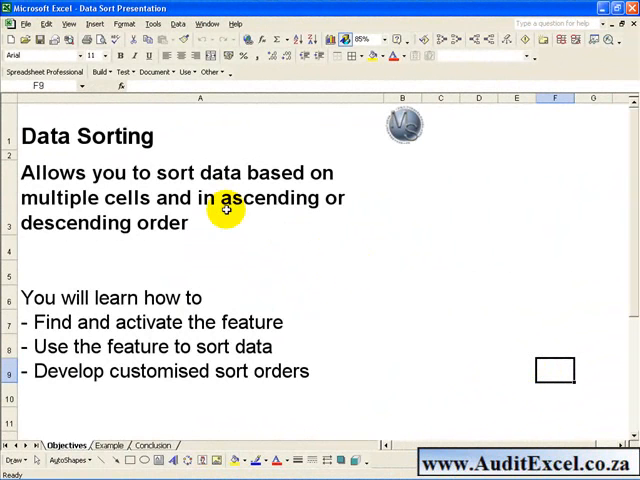
pyautogui.moveTo(135, 197)
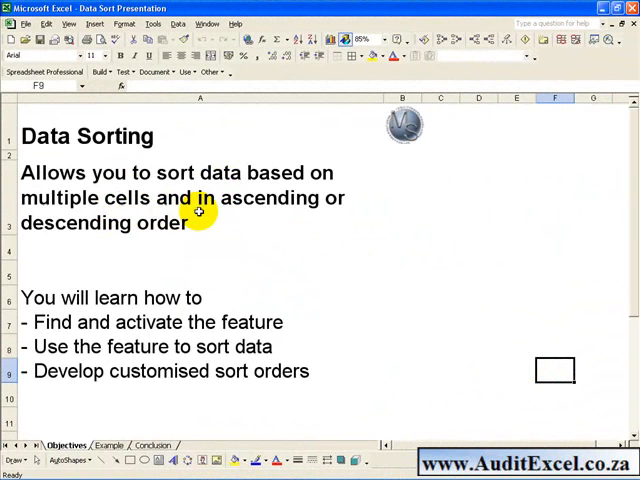
pyautogui.moveTo(150, 290)
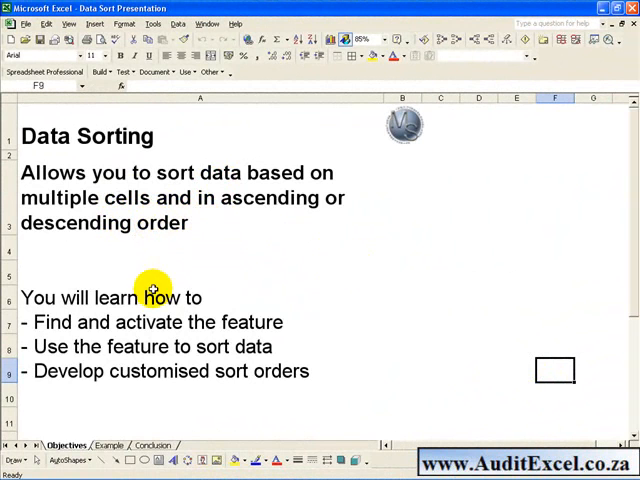
pyautogui.moveTo(135, 322)
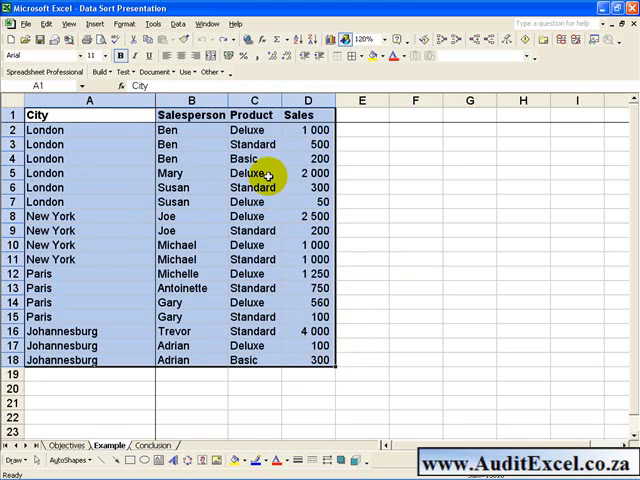
# Open Data > Sort for the sales table and switch to No header row.
pyautogui.click(179, 23)
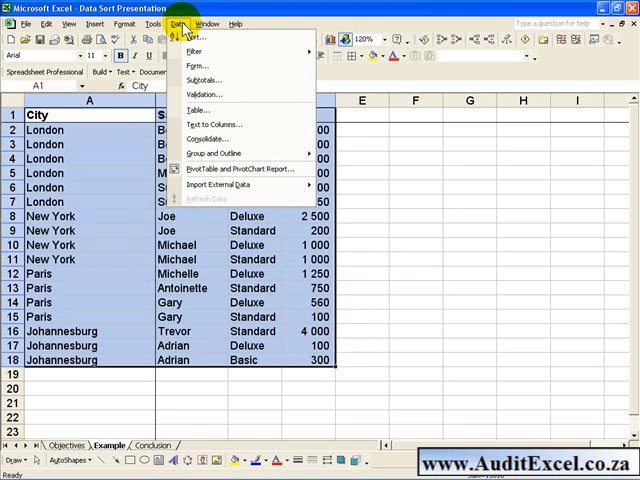
pyautogui.moveTo(200, 37)
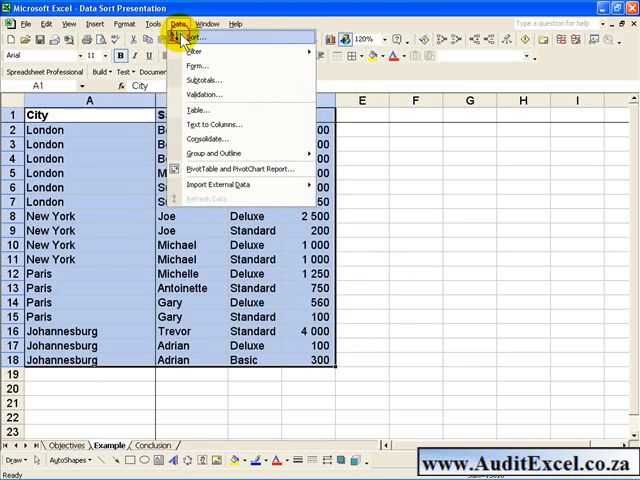
pyautogui.click(193, 36)
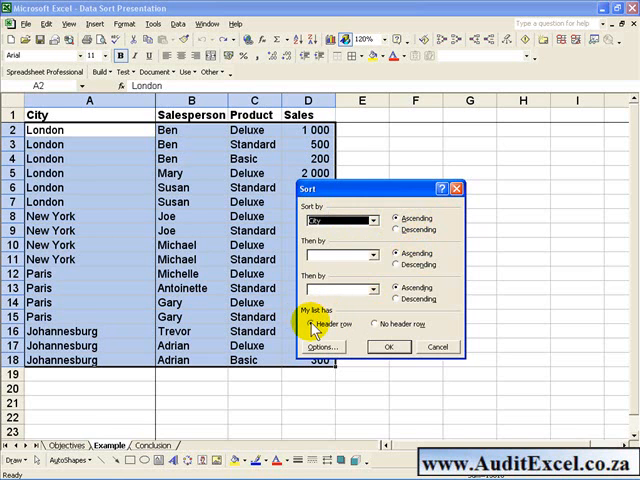
pyautogui.moveTo(373, 327)
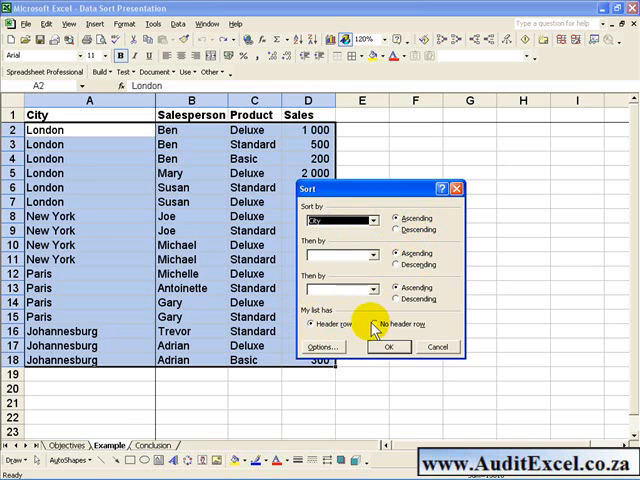
pyautogui.click(376, 323)
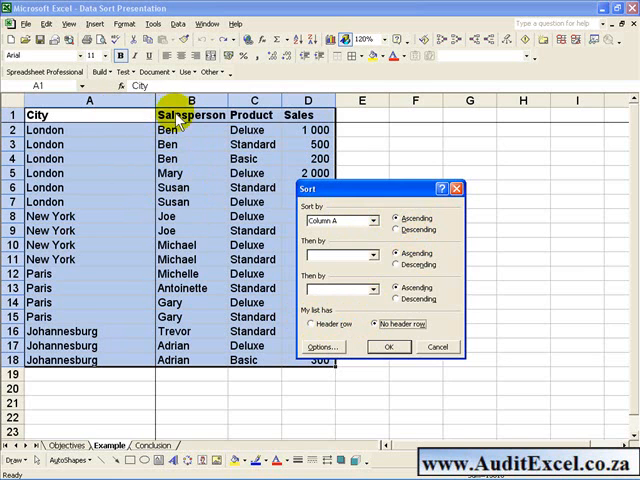
pyautogui.moveTo(195, 258)
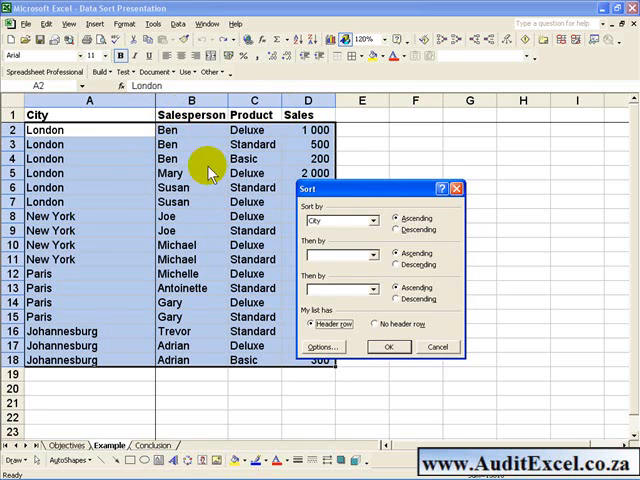
pyautogui.moveTo(180, 245)
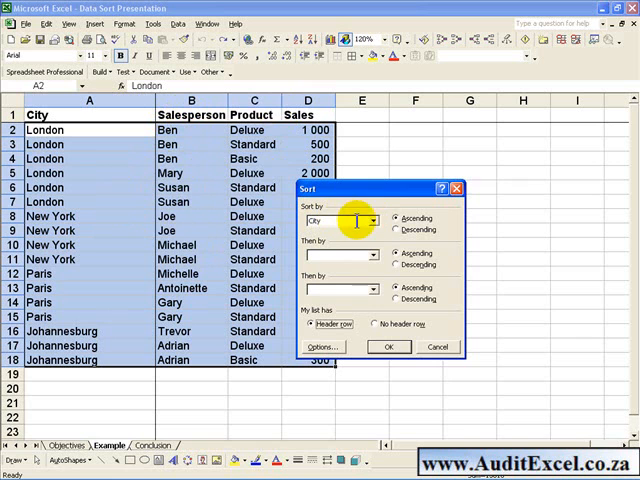
# Choose City as the ascending sort key and apply the sort.
pyautogui.click(375, 220)
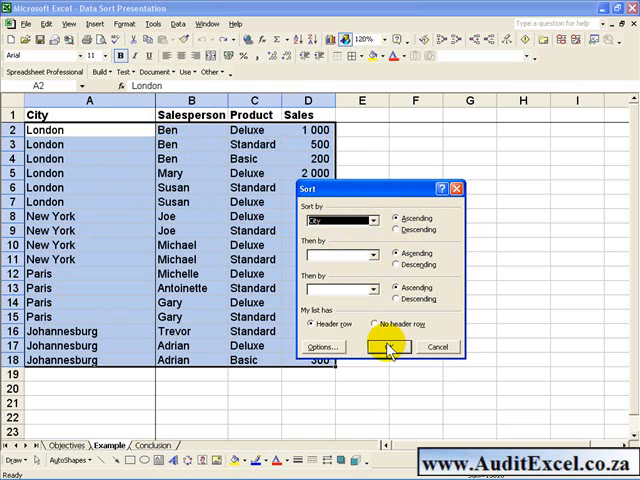
pyautogui.click(383, 347)
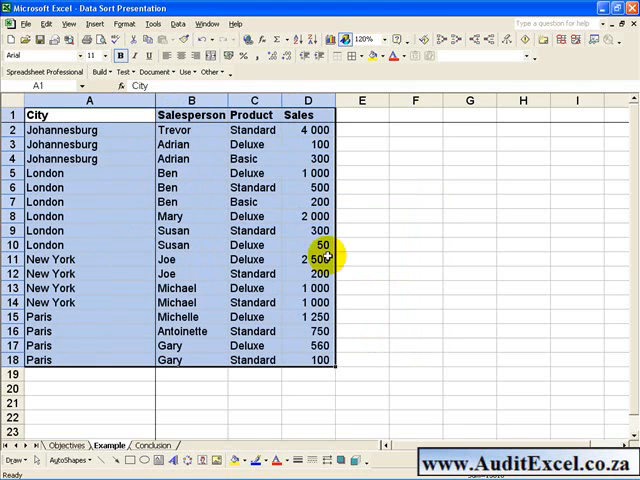
pyautogui.moveTo(128, 196)
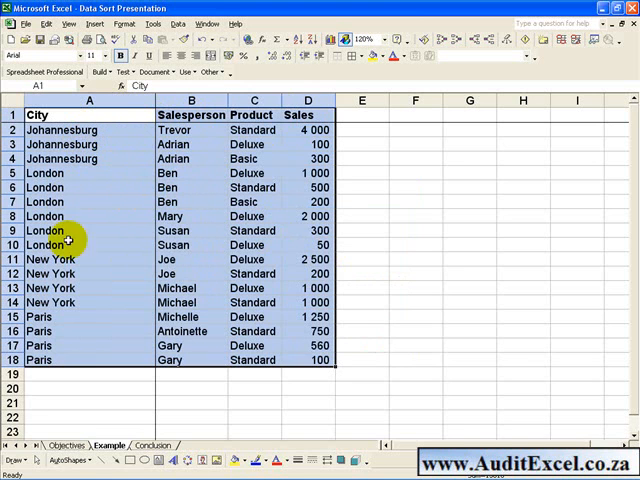
pyautogui.moveTo(345, 259)
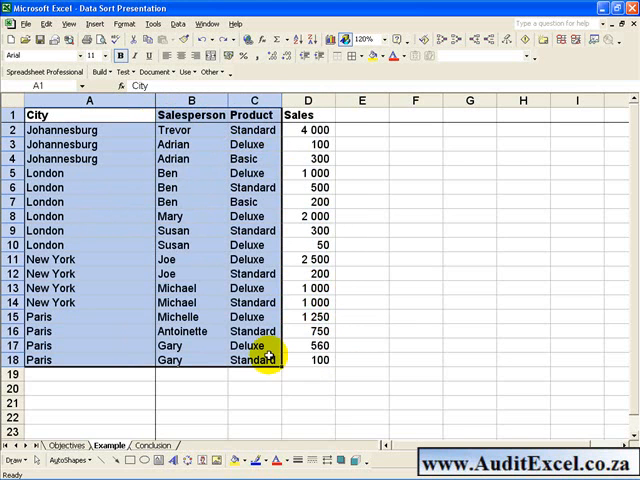
pyautogui.moveTo(178, 24)
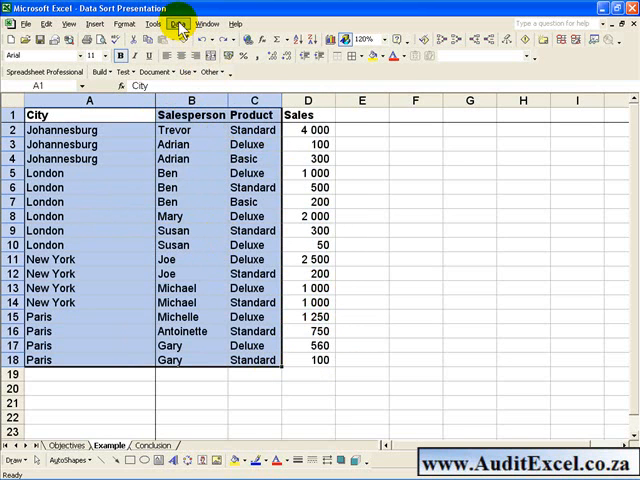
pyautogui.click(177, 23)
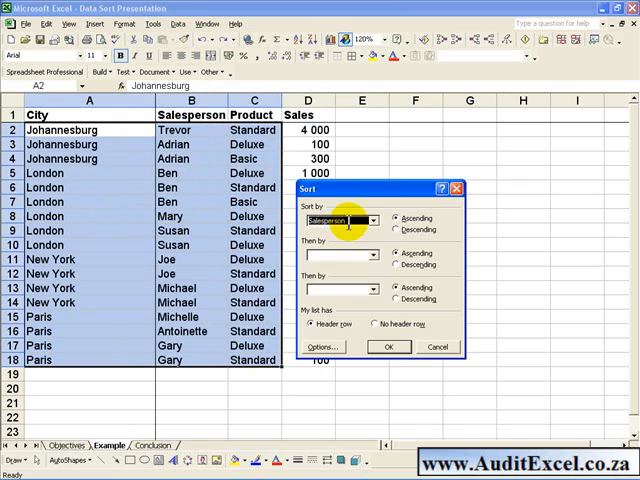
pyautogui.click(372, 219)
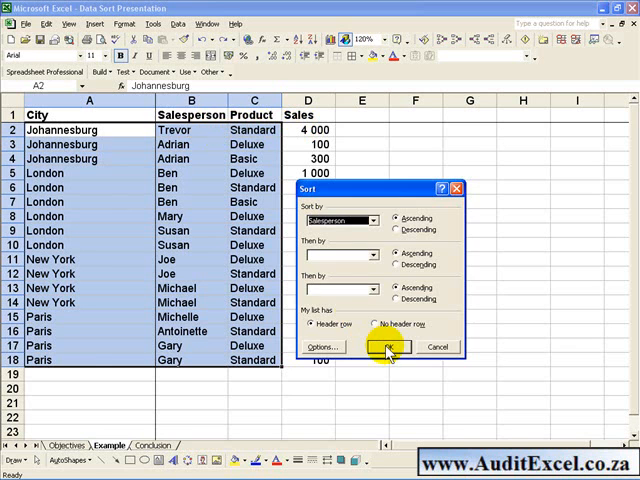
pyautogui.click(385, 347)
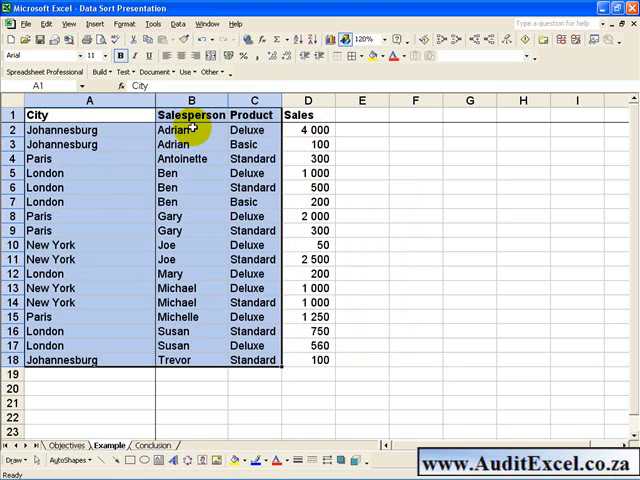
pyautogui.moveTo(146, 158)
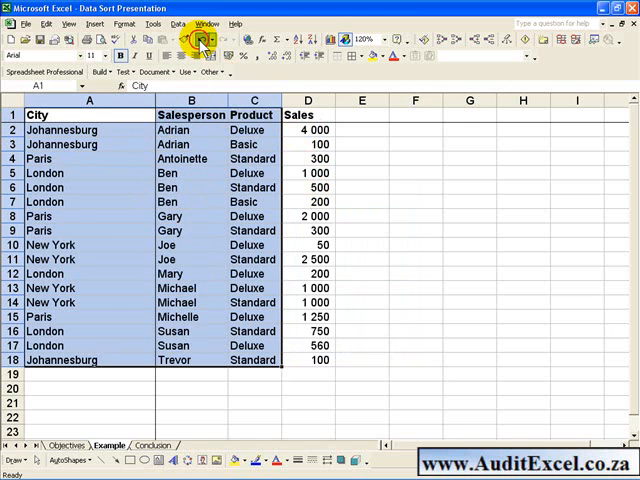
pyautogui.click(199, 39)
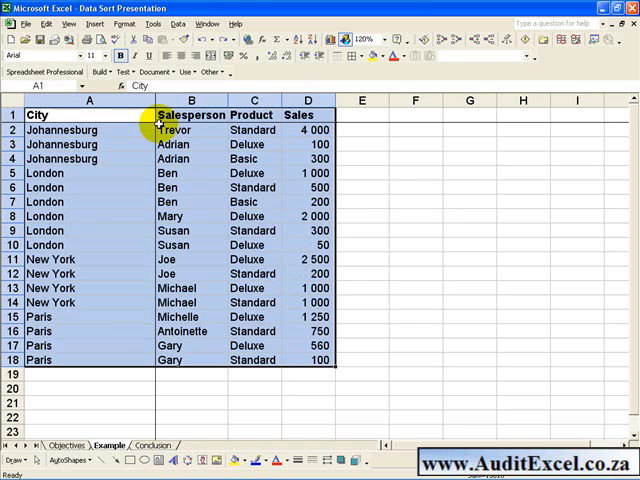
pyautogui.moveTo(210, 94)
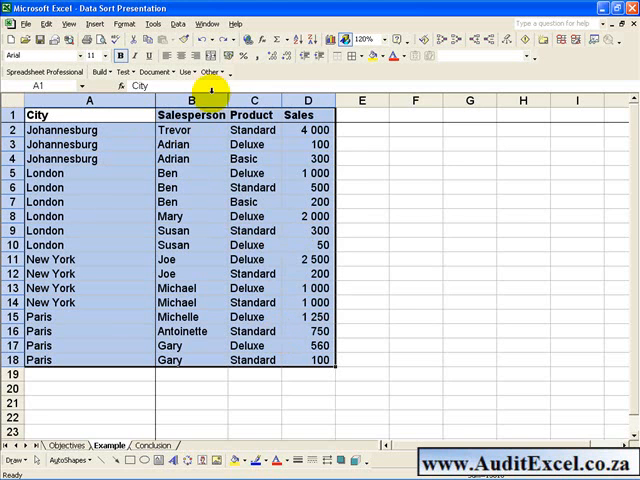
# Open the Sort dialog and set Sales descending as the first sort key.
pyautogui.click(177, 24)
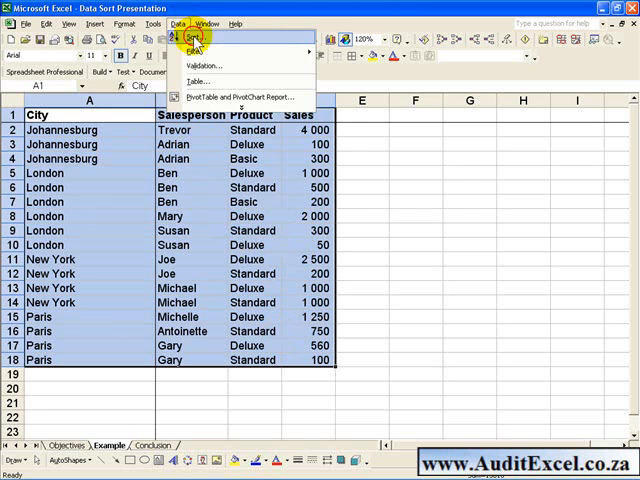
pyautogui.click(189, 35)
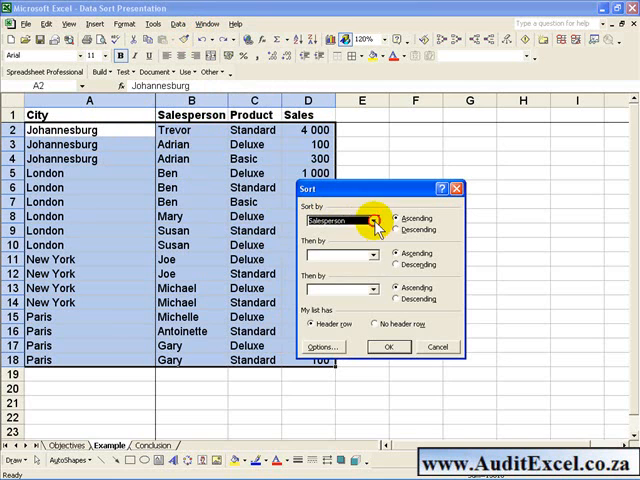
pyautogui.click(378, 219)
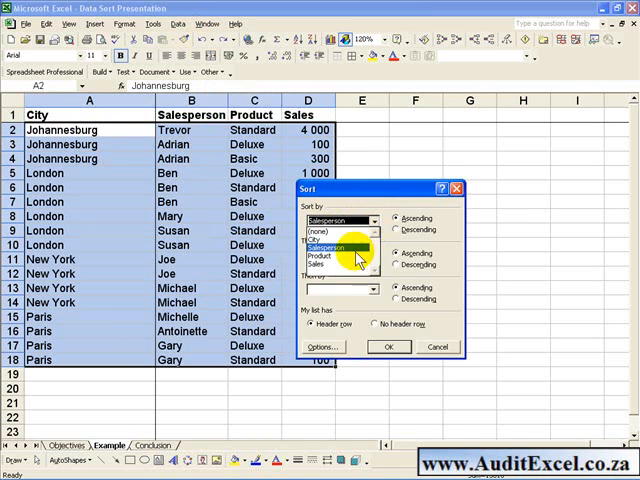
pyautogui.click(335, 267)
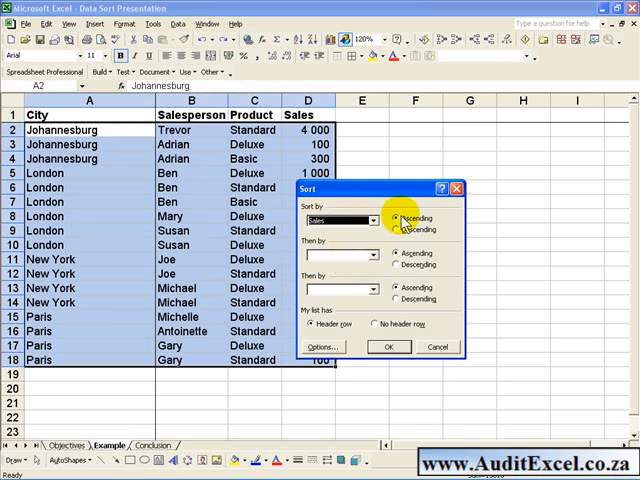
pyautogui.click(384, 229)
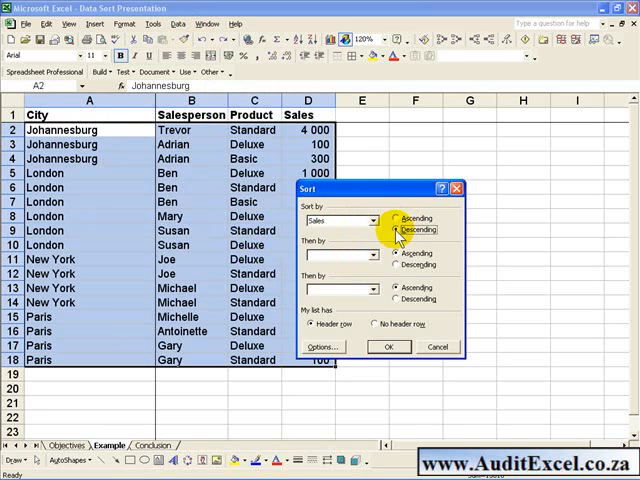
# Add Salesperson then City as ascending secondary keys and apply the sort.
pyautogui.click(377, 254)
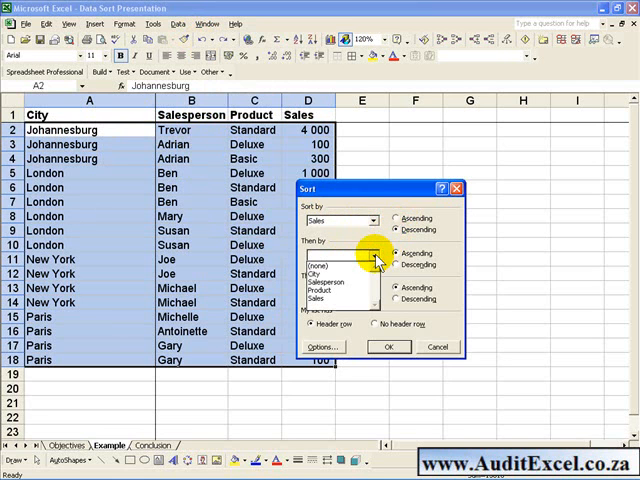
pyautogui.click(320, 267)
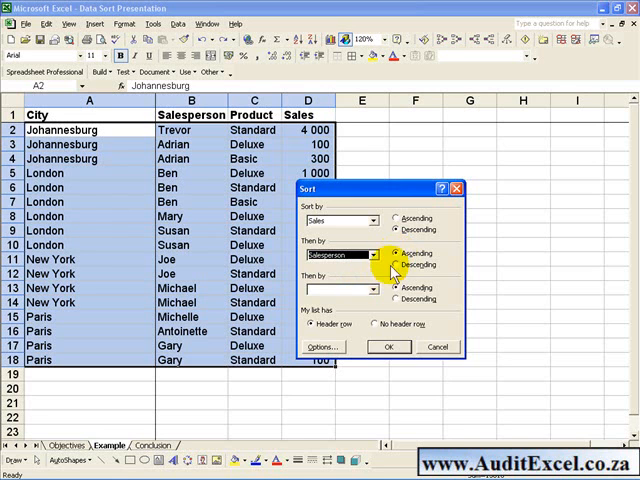
pyautogui.click(377, 290)
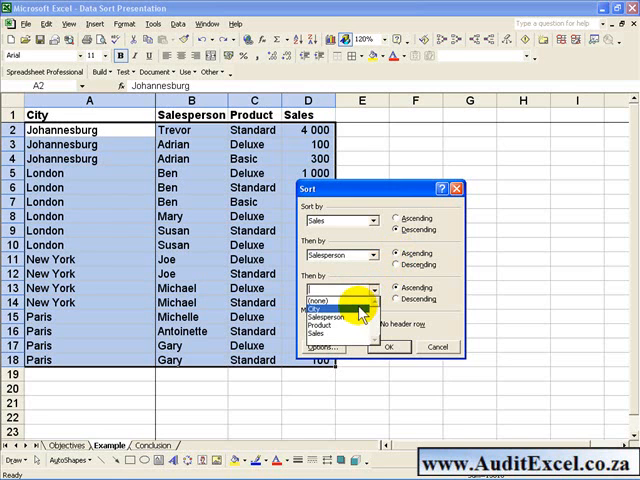
pyautogui.click(330, 303)
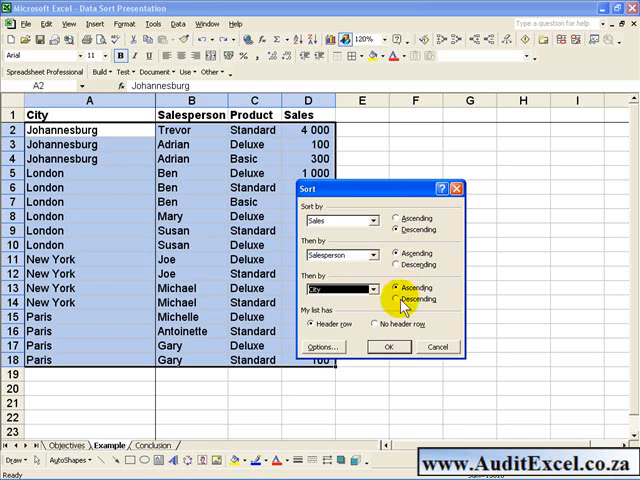
pyautogui.click(388, 347)
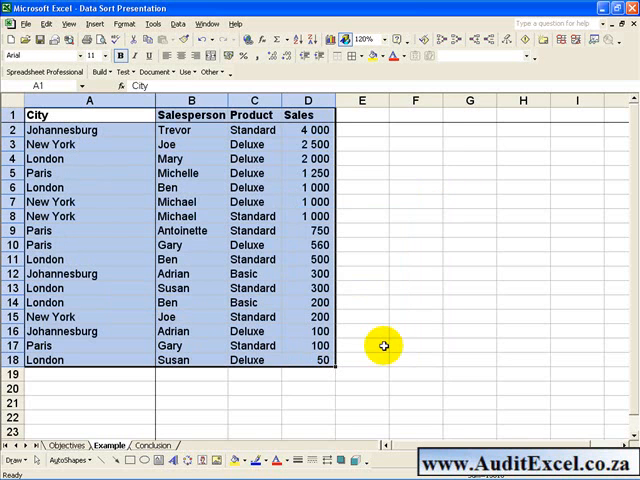
pyautogui.click(320, 130)
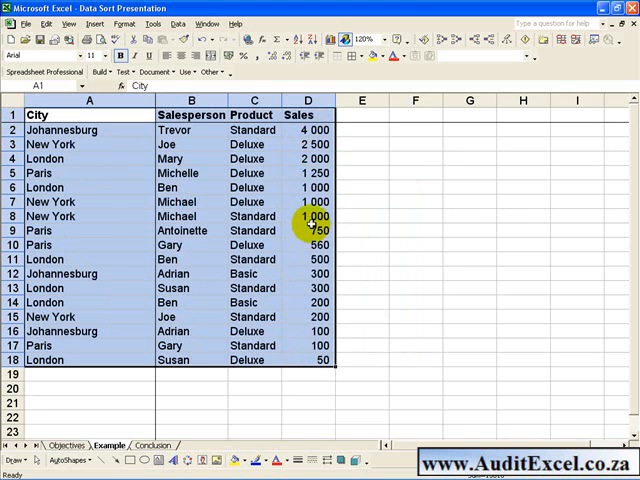
pyautogui.moveTo(197, 155)
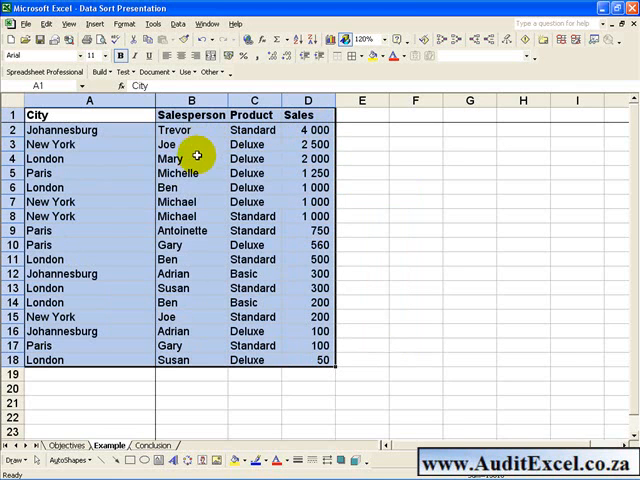
pyautogui.moveTo(196, 202)
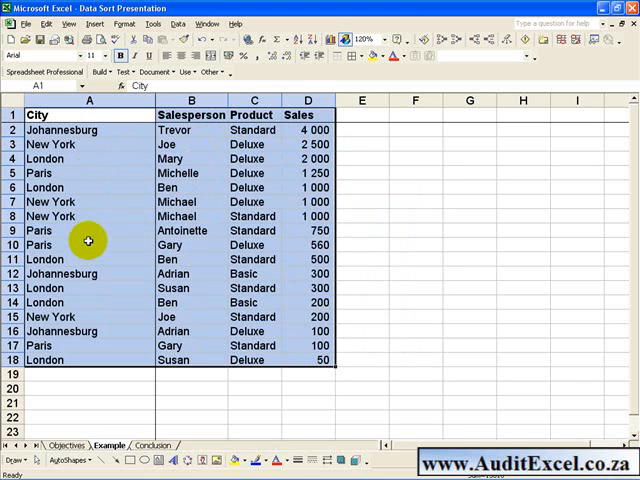
pyautogui.moveTo(313, 259)
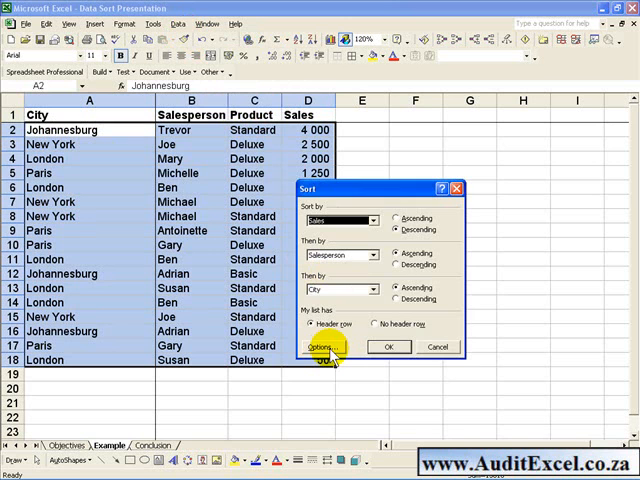
pyautogui.click(322, 347)
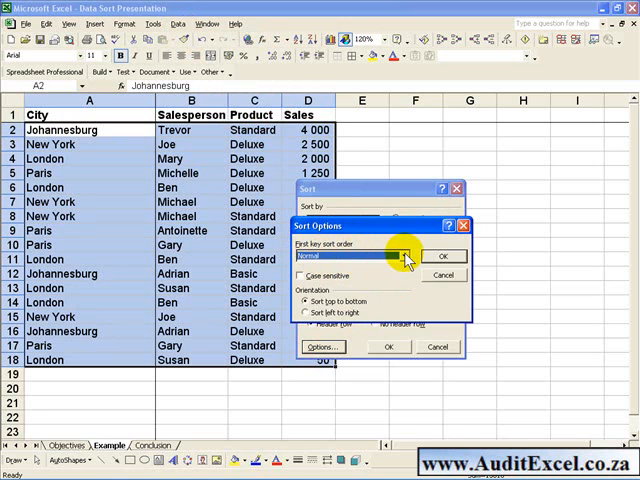
pyautogui.click(408, 260)
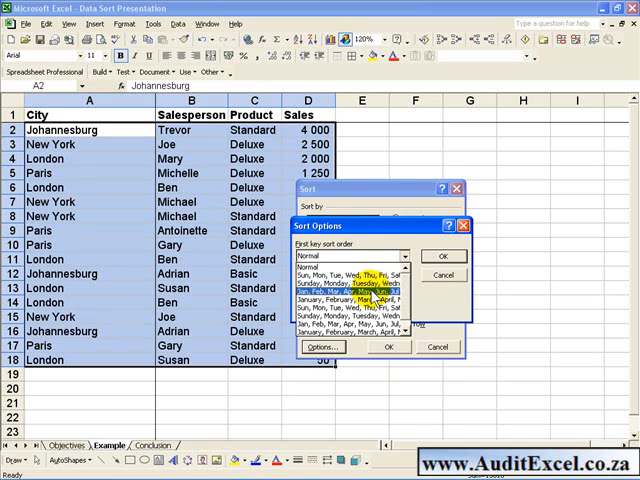
pyautogui.click(408, 263)
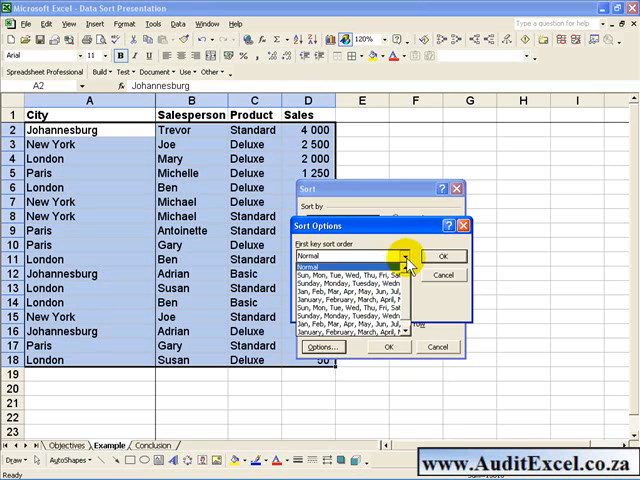
pyautogui.click(402, 256)
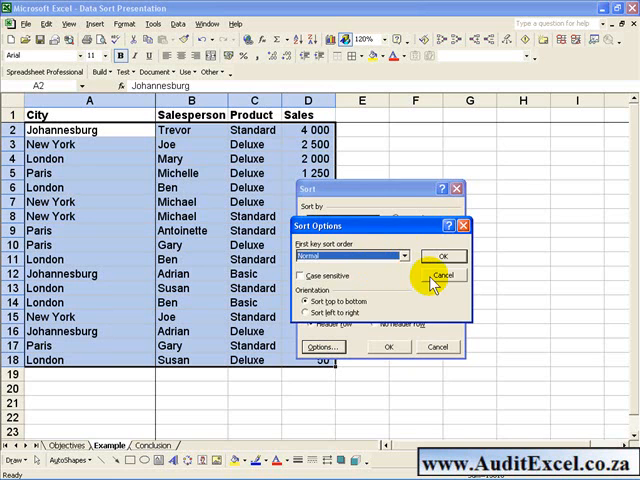
pyautogui.click(431, 275)
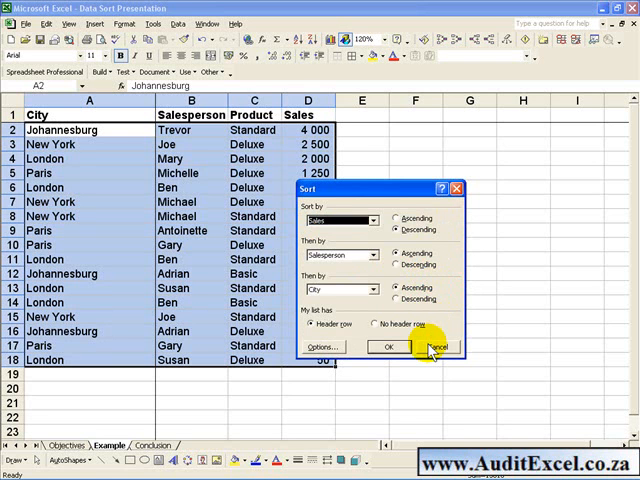
pyautogui.moveTo(83, 216)
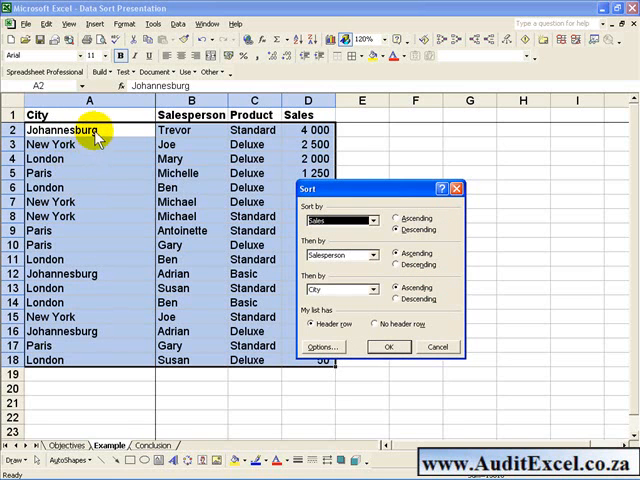
pyautogui.moveTo(80, 180)
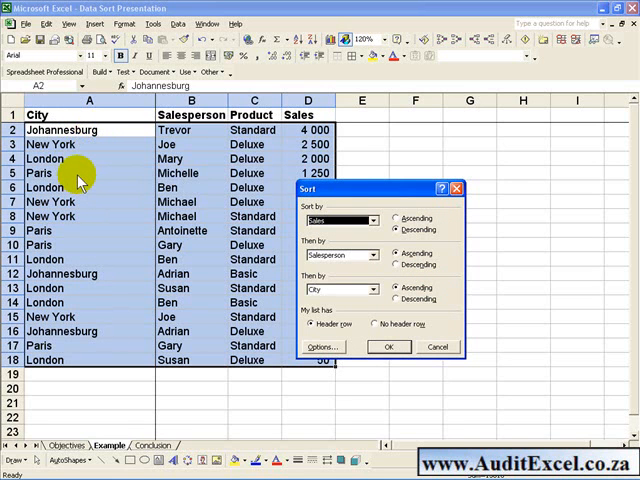
pyautogui.moveTo(375, 190)
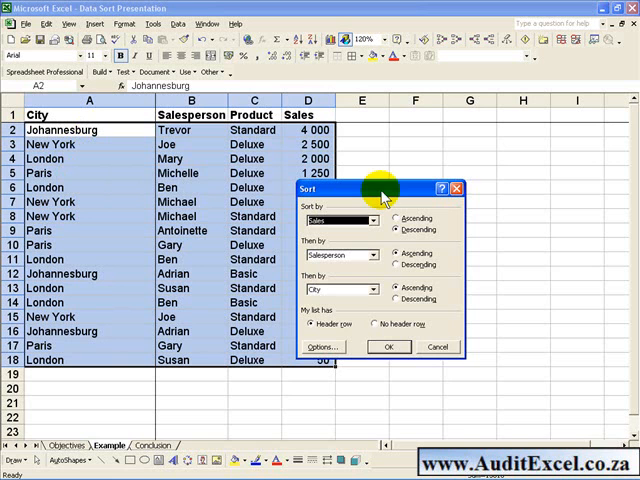
pyautogui.moveTo(432, 343)
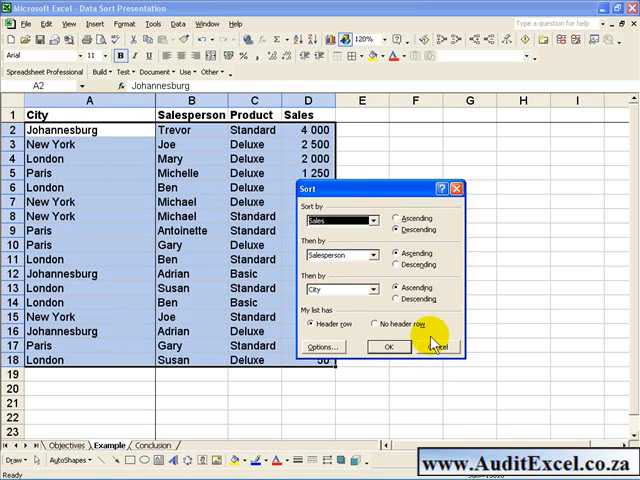
pyautogui.click(388, 346)
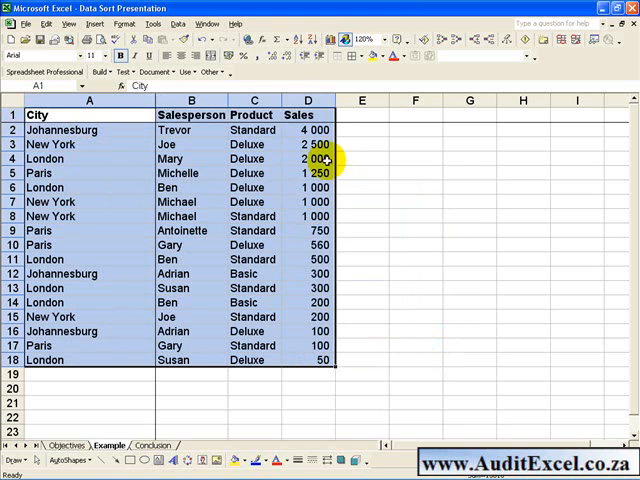
# In Tools > Options, add the list New York, London, Johannesburg, Paris and confirm.
pyautogui.click(156, 23)
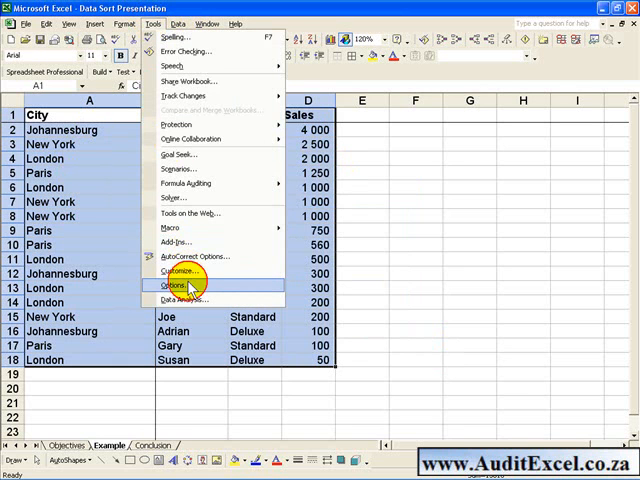
pyautogui.click(177, 288)
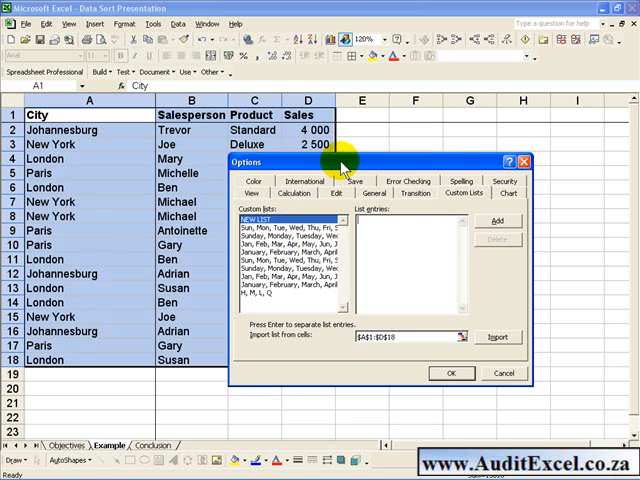
pyautogui.moveTo(438, 224)
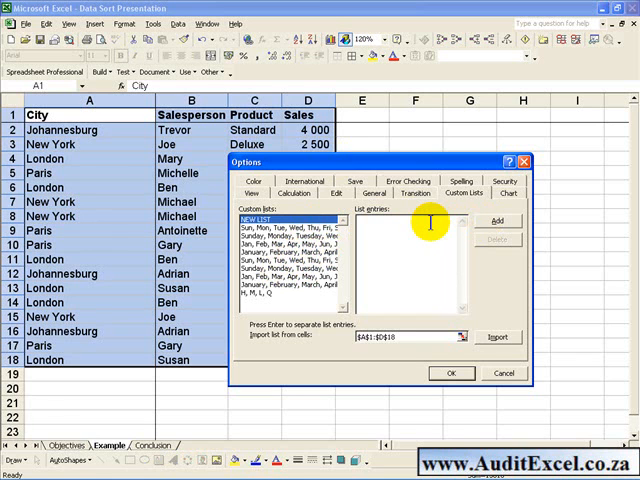
pyautogui.moveTo(145, 180)
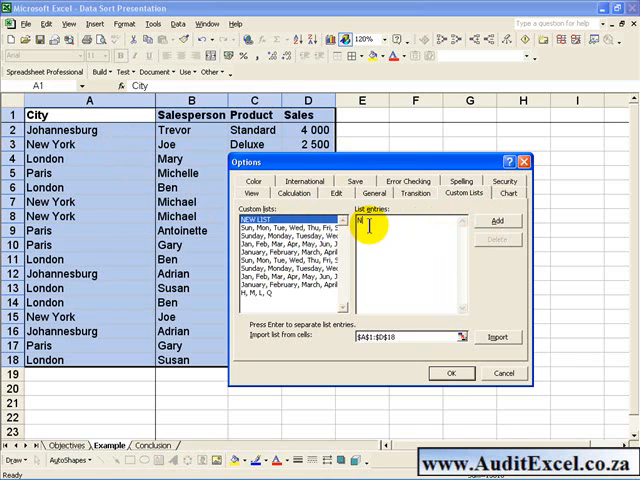
pyautogui.write('New York')
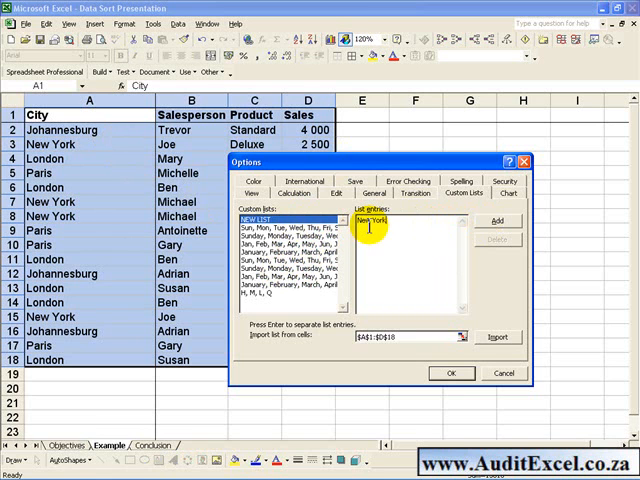
pyautogui.write(', London,')
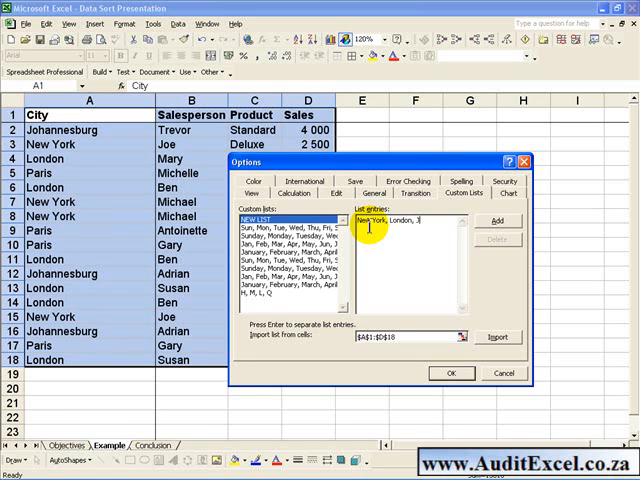
pyautogui.write('Johannesburg,')
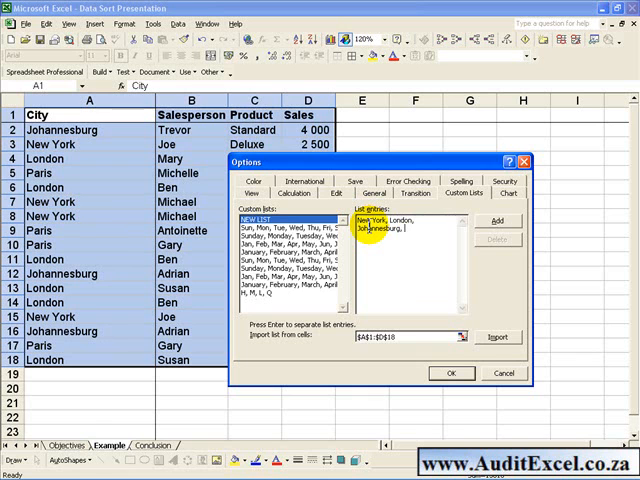
pyautogui.write('Paris')
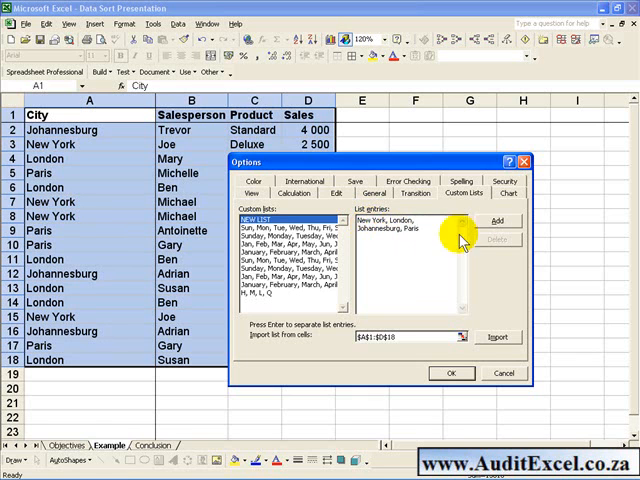
pyautogui.click(497, 221)
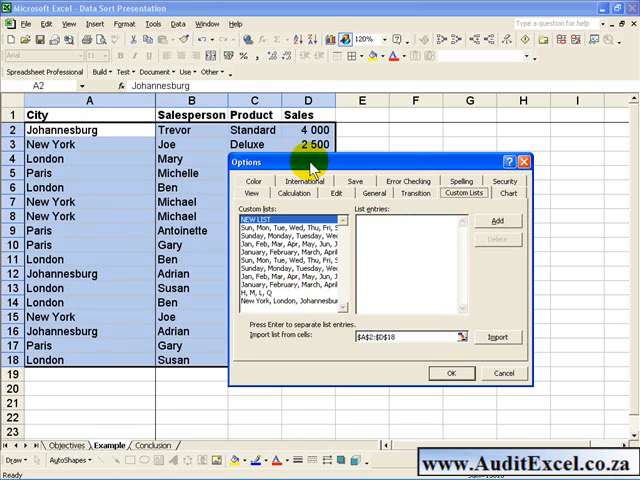
pyautogui.click(451, 373)
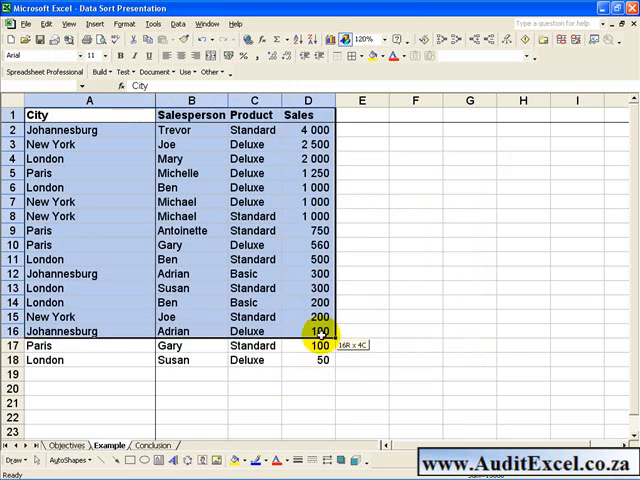
# Open the Sort dialog with City as the main key and remove the Salesperson key.
pyautogui.click(177, 24)
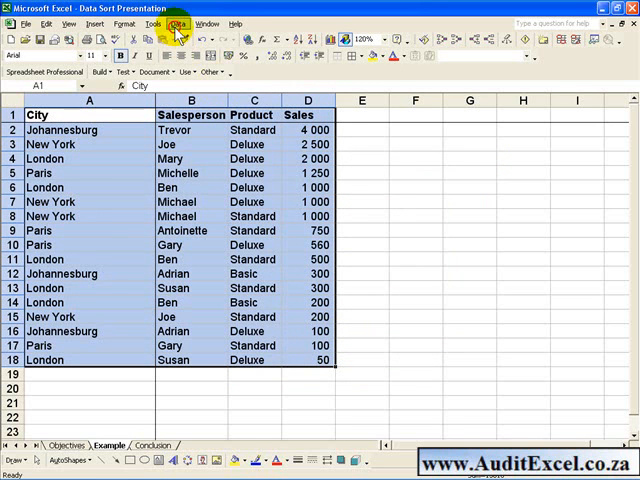
pyautogui.click(176, 24)
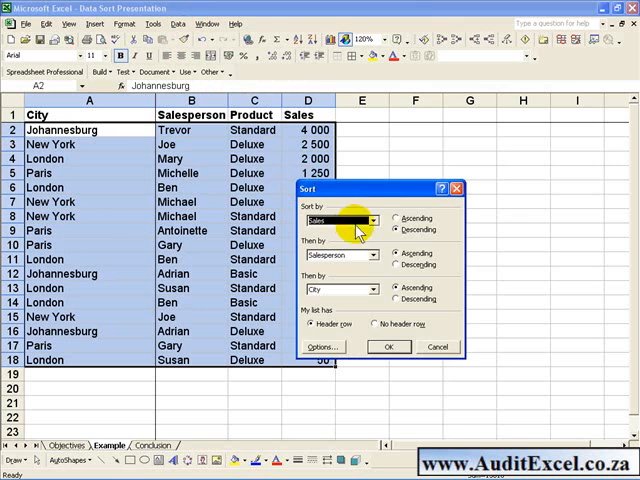
pyautogui.click(373, 220)
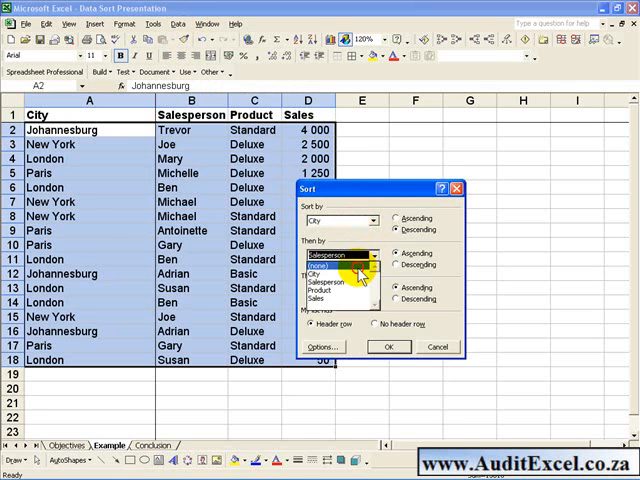
pyautogui.click(379, 298)
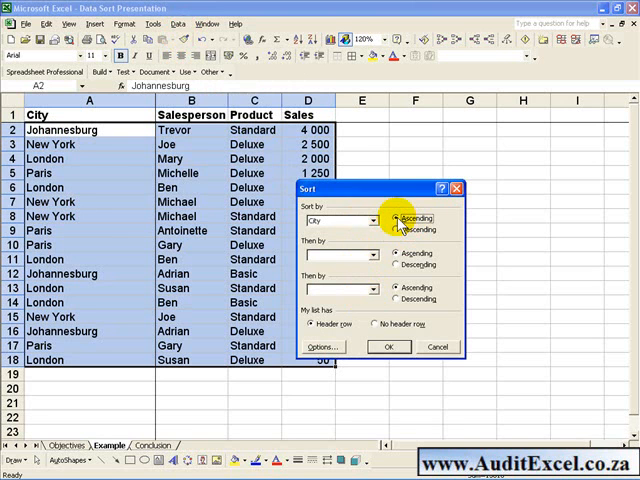
pyautogui.moveTo(320, 347)
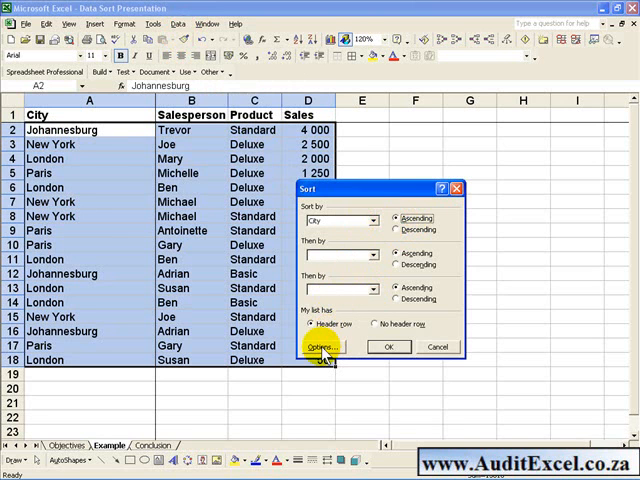
# Set the first-key order to the New York, London, Johannesburg, Paris custom list and apply.
pyautogui.click(321, 347)
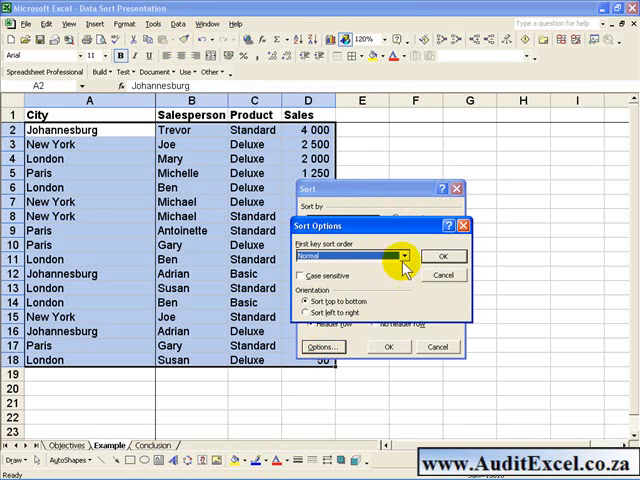
pyautogui.click(404, 255)
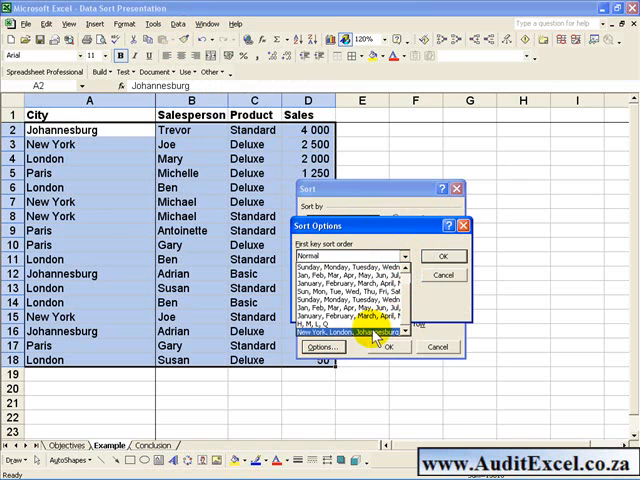
pyautogui.click(346, 332)
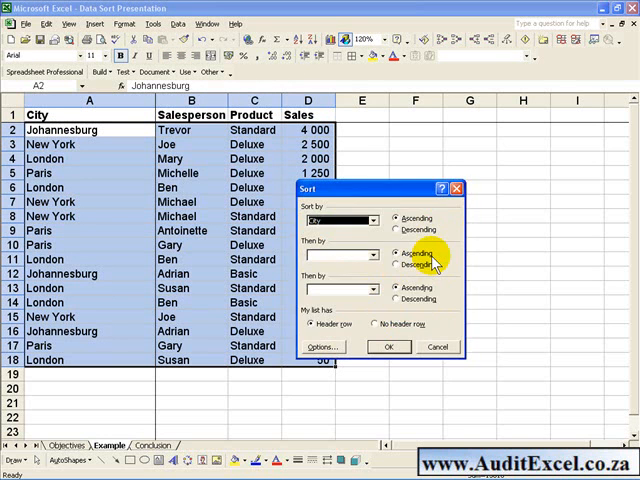
pyautogui.moveTo(118, 186)
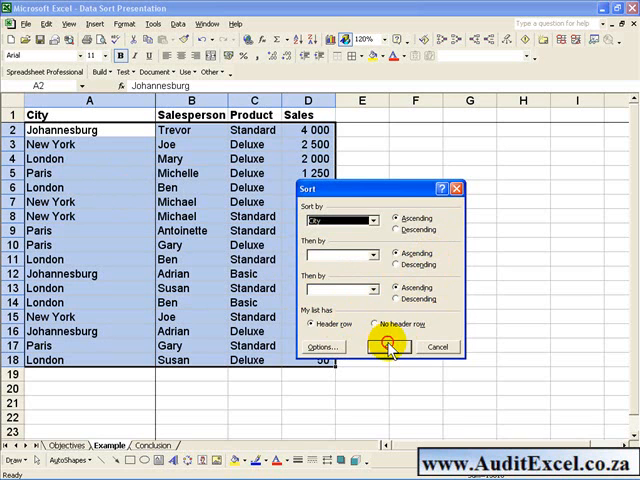
pyautogui.click(381, 347)
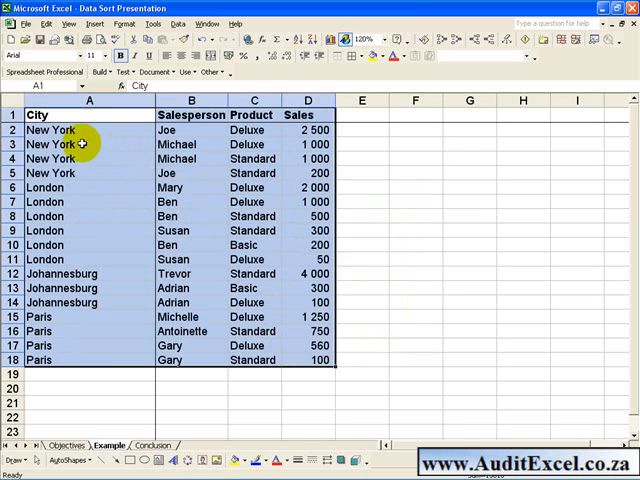
pyautogui.moveTo(72, 230)
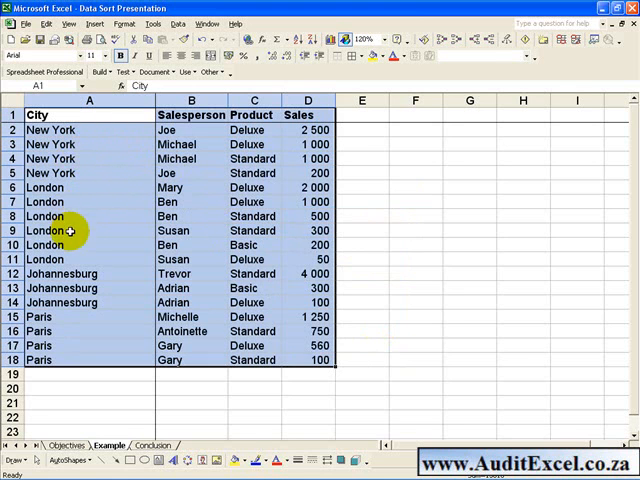